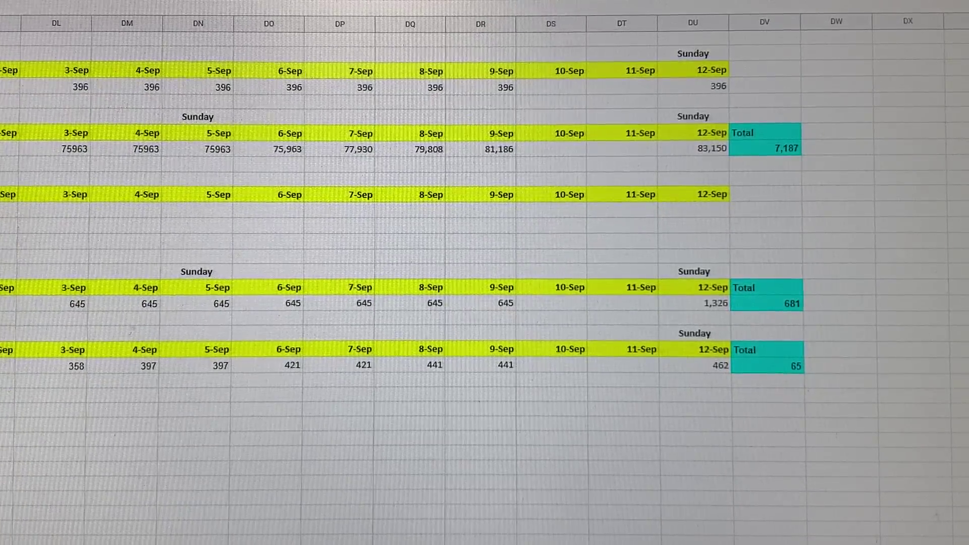
scroll(up, 3)
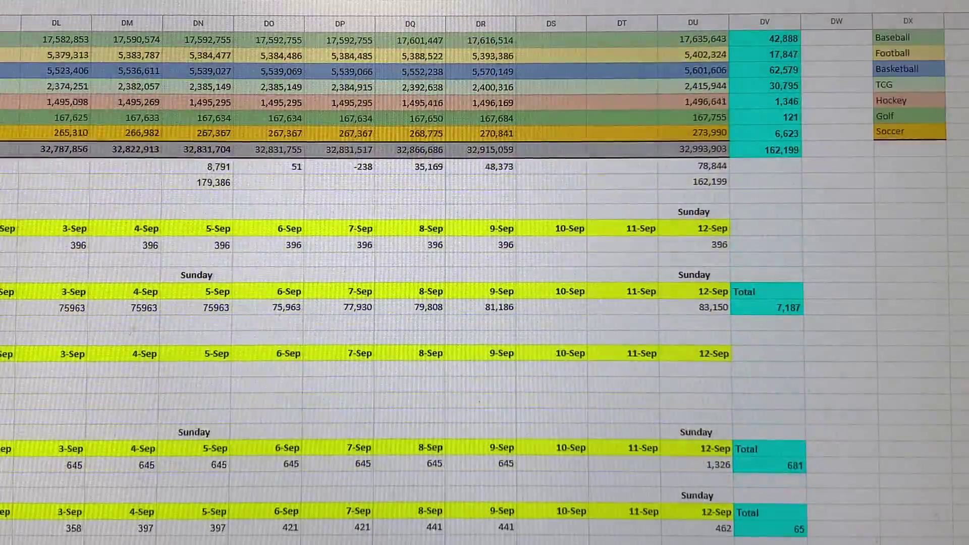